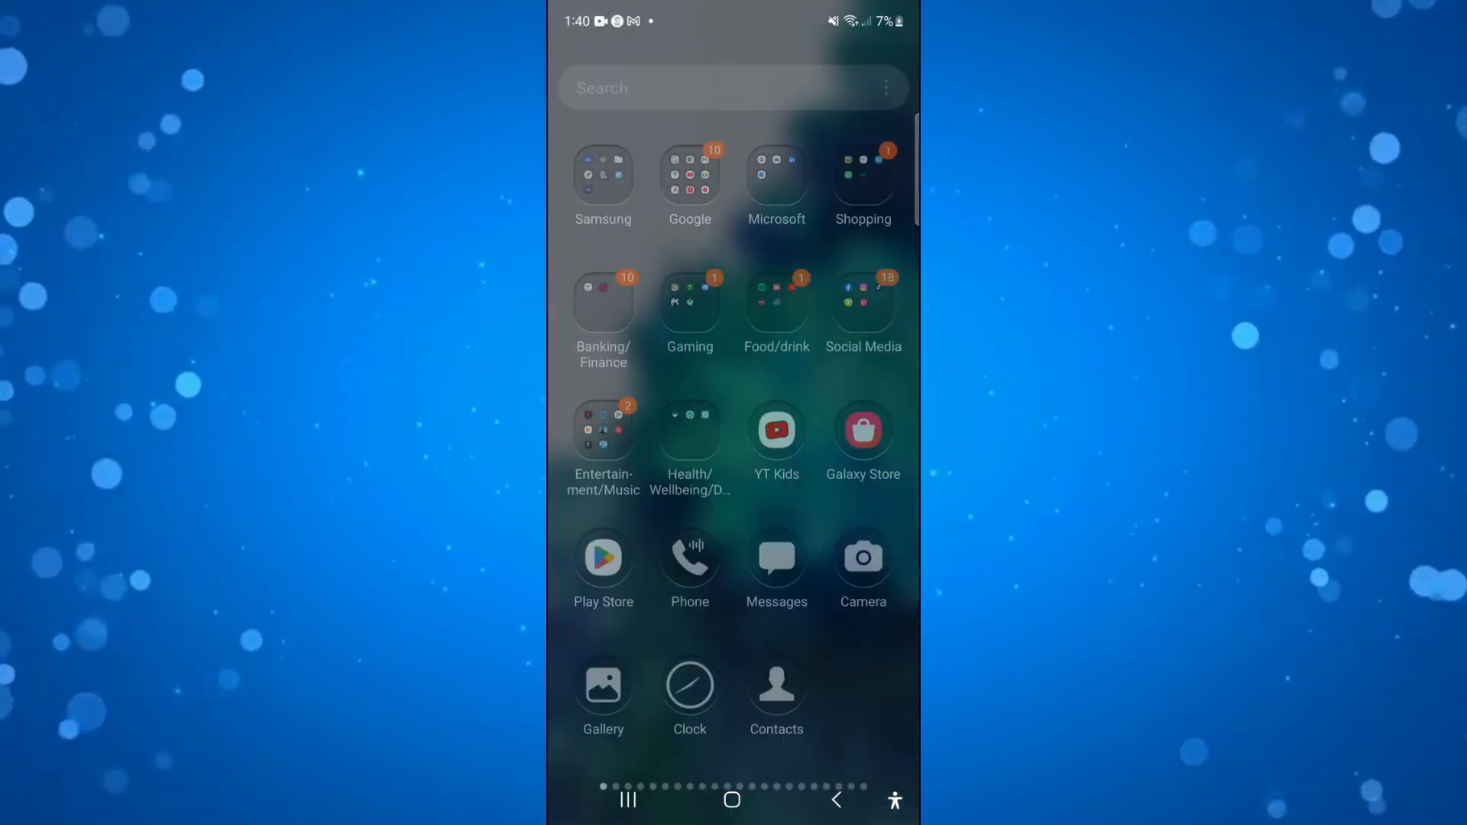
- Search the launcher's installed apps for 'pinters' to find Pinterest
left_click(697, 87)
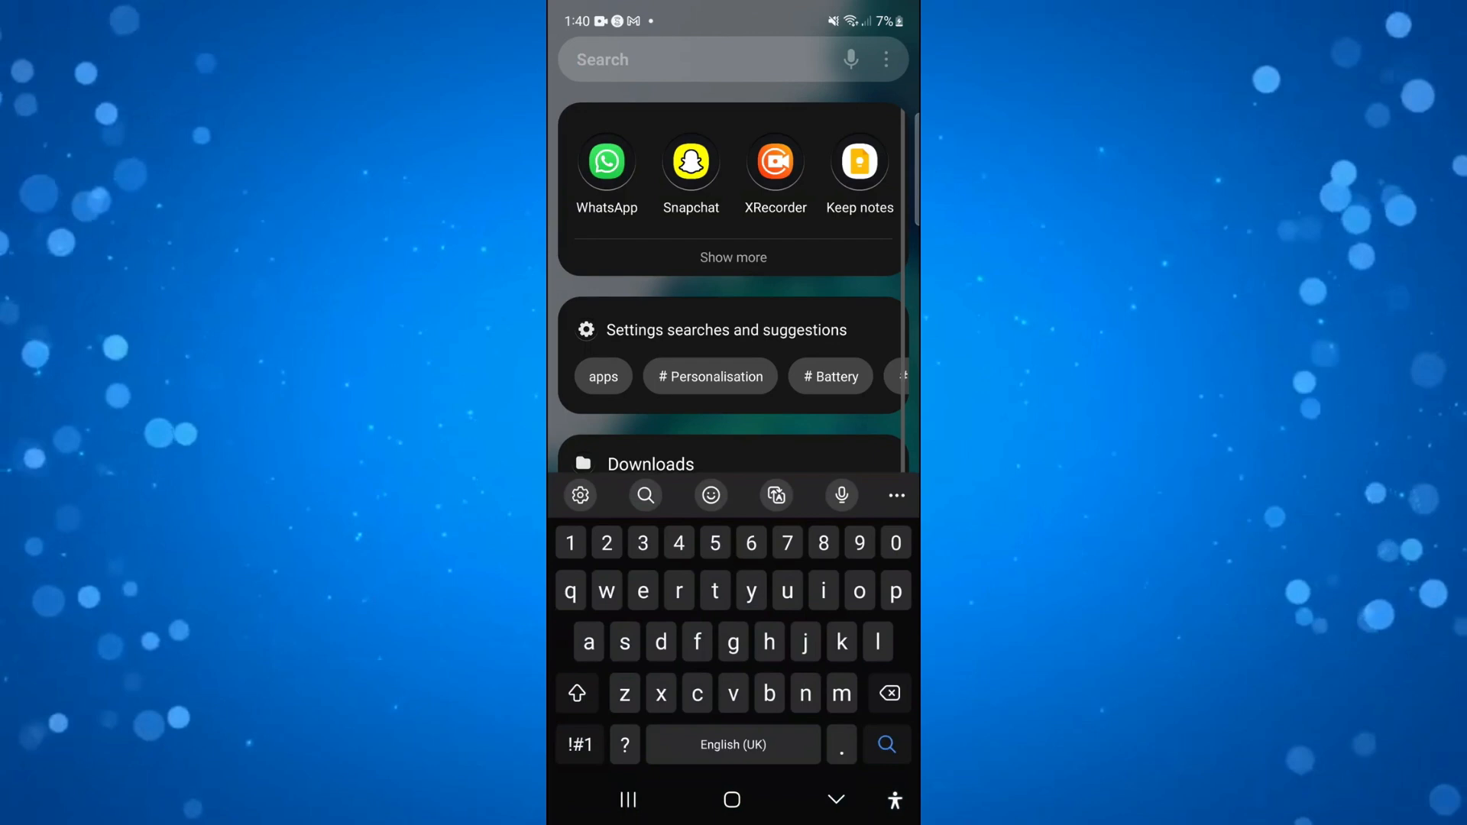
type("pinters")
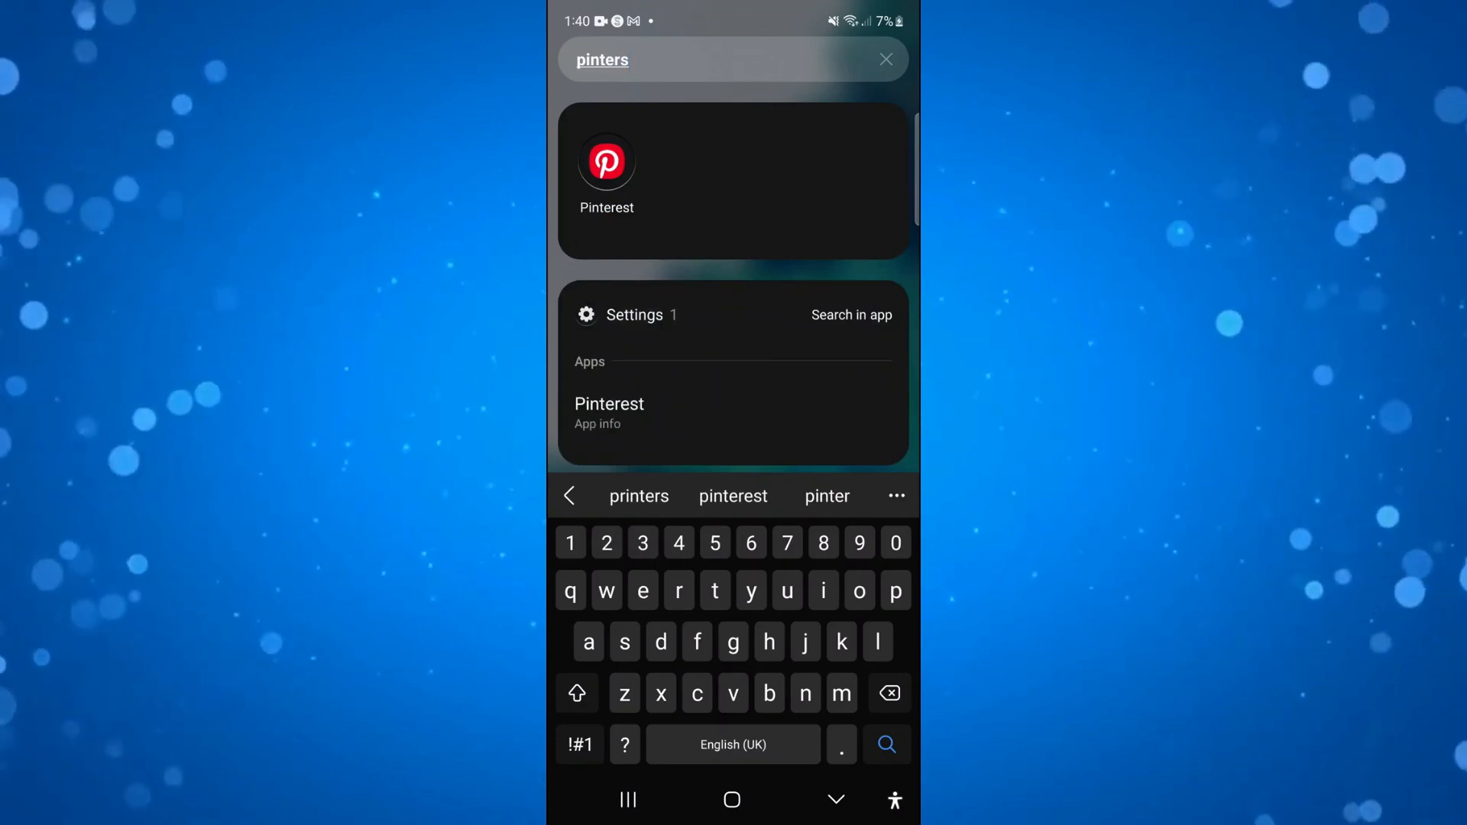
- Launch Pinterest and bring up the Pin, Collage and Board creation sheet
left_click(606, 179)
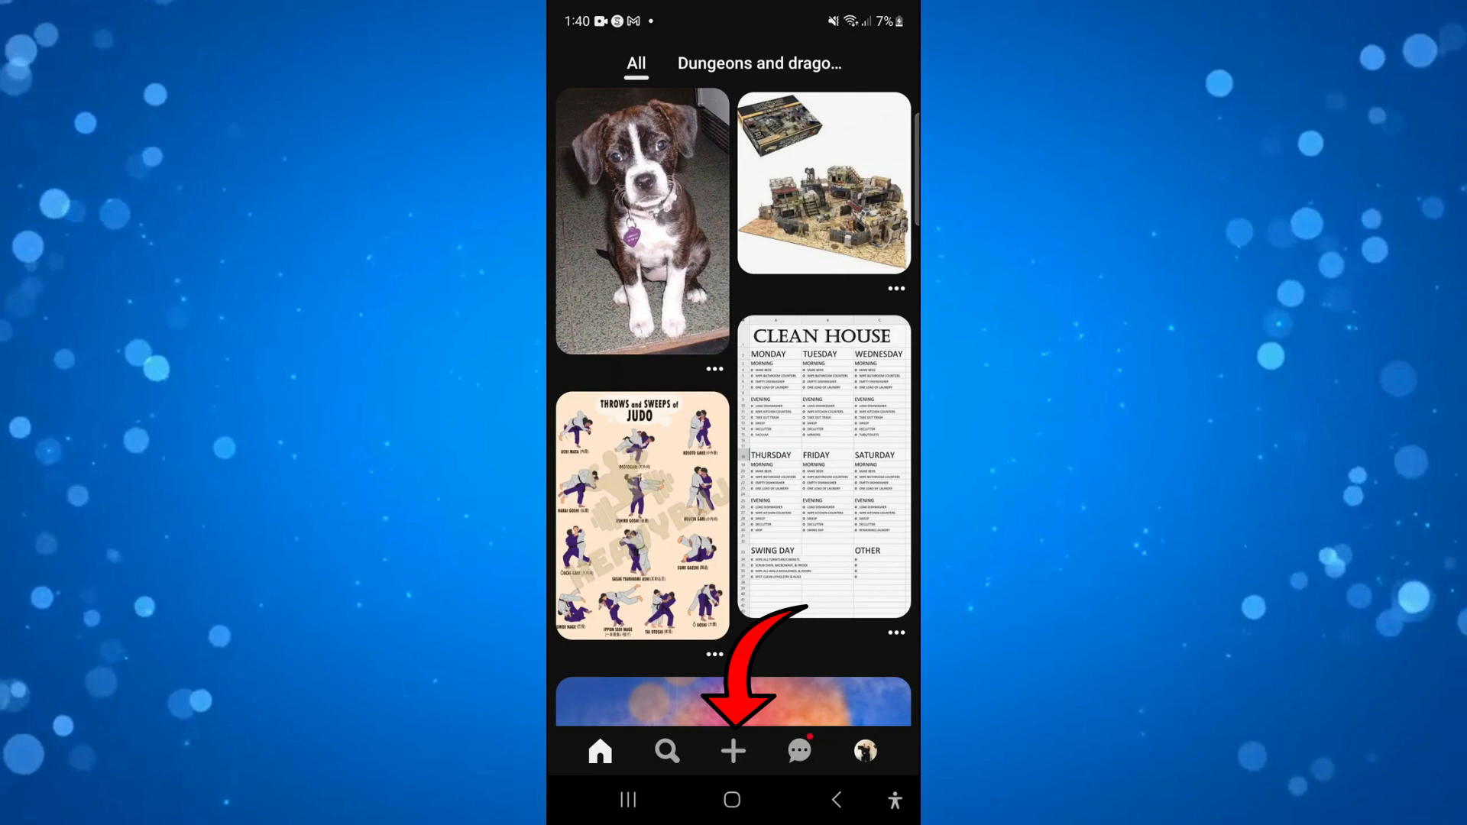
left_click(733, 751)
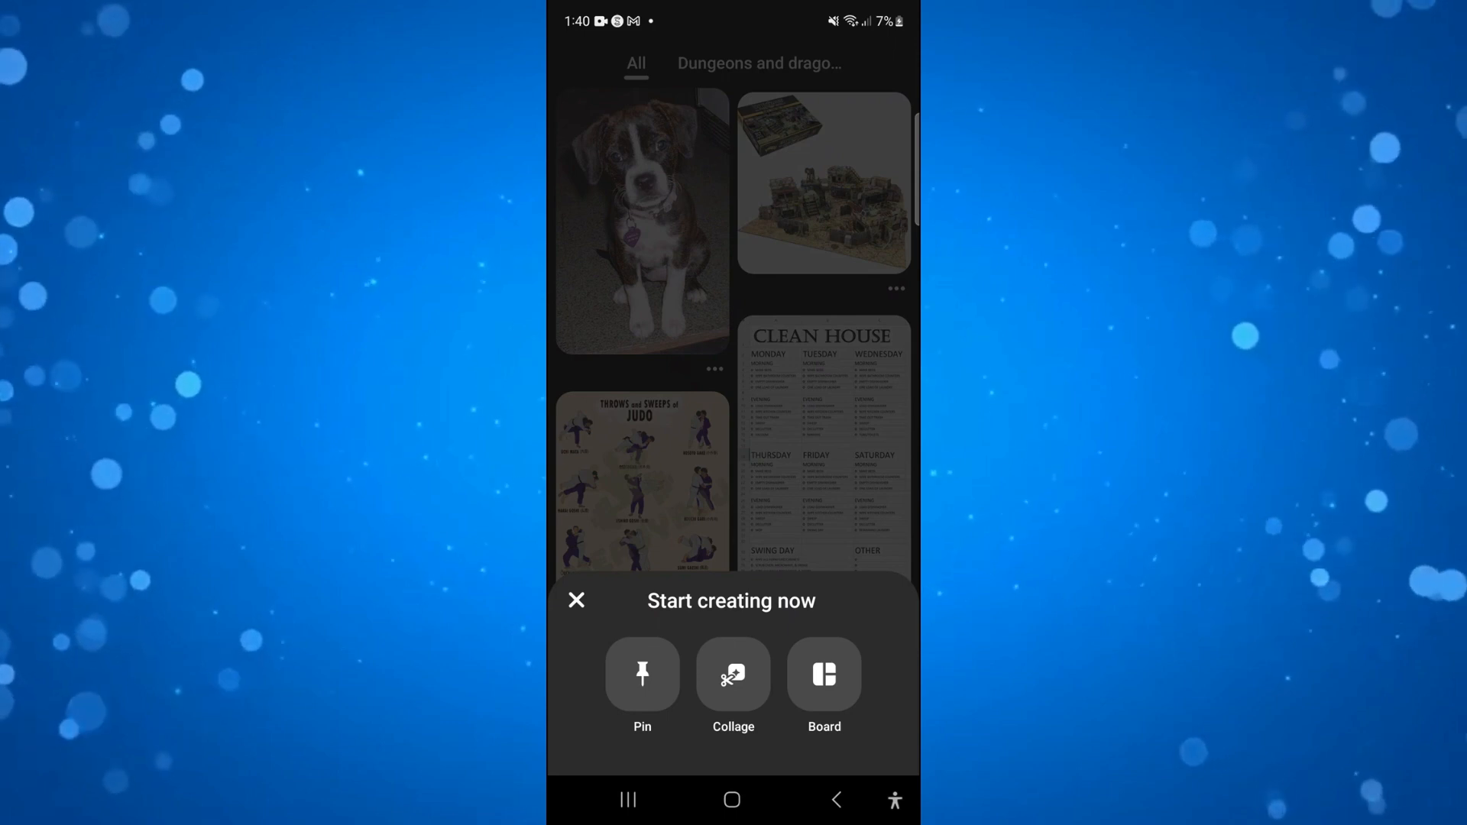
- Create a Pin from the gallery's QR-code photo and continue to the Create Pin screen
left_click(642, 675)
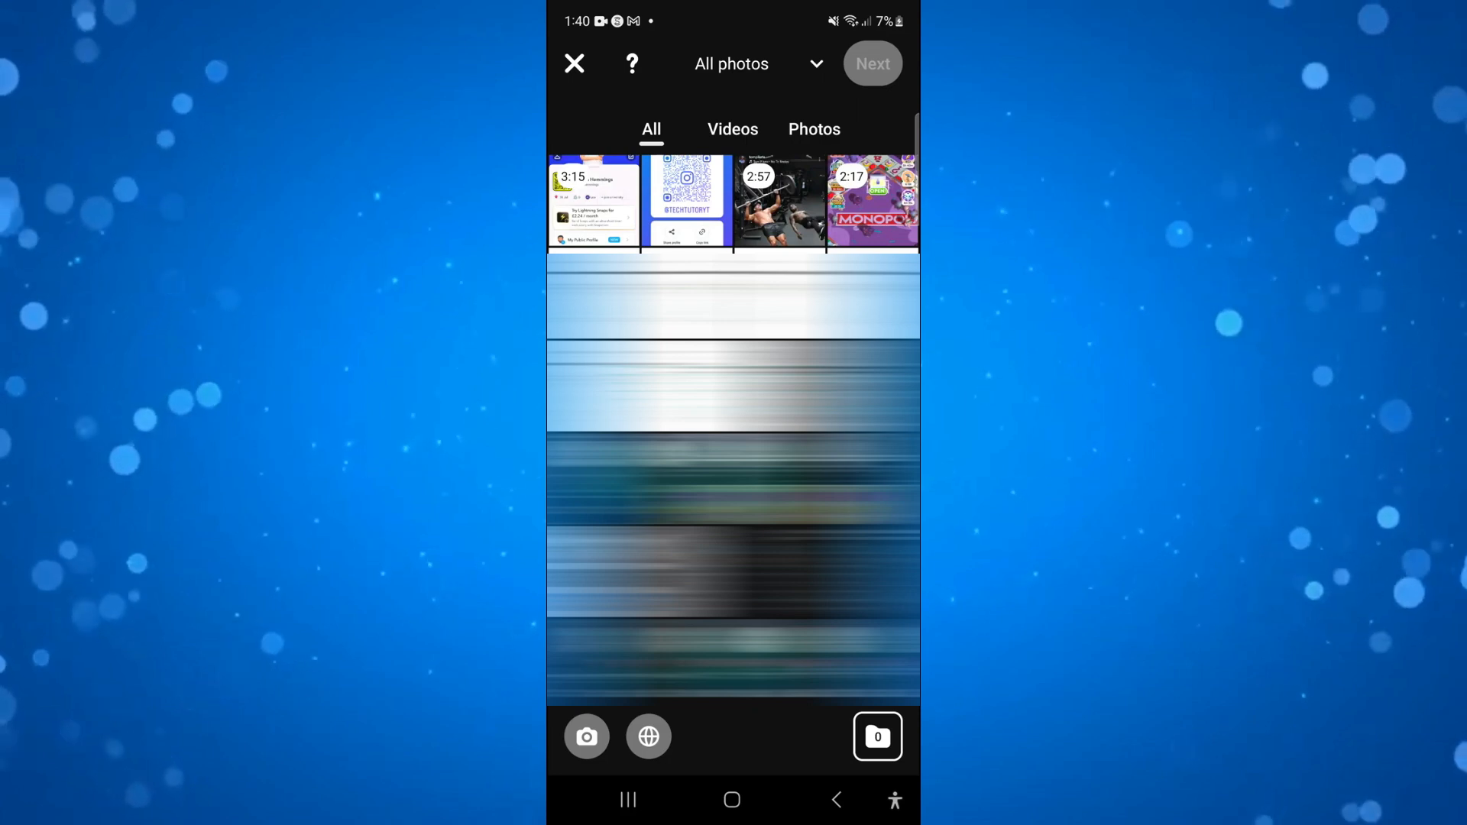
left_click(687, 200)
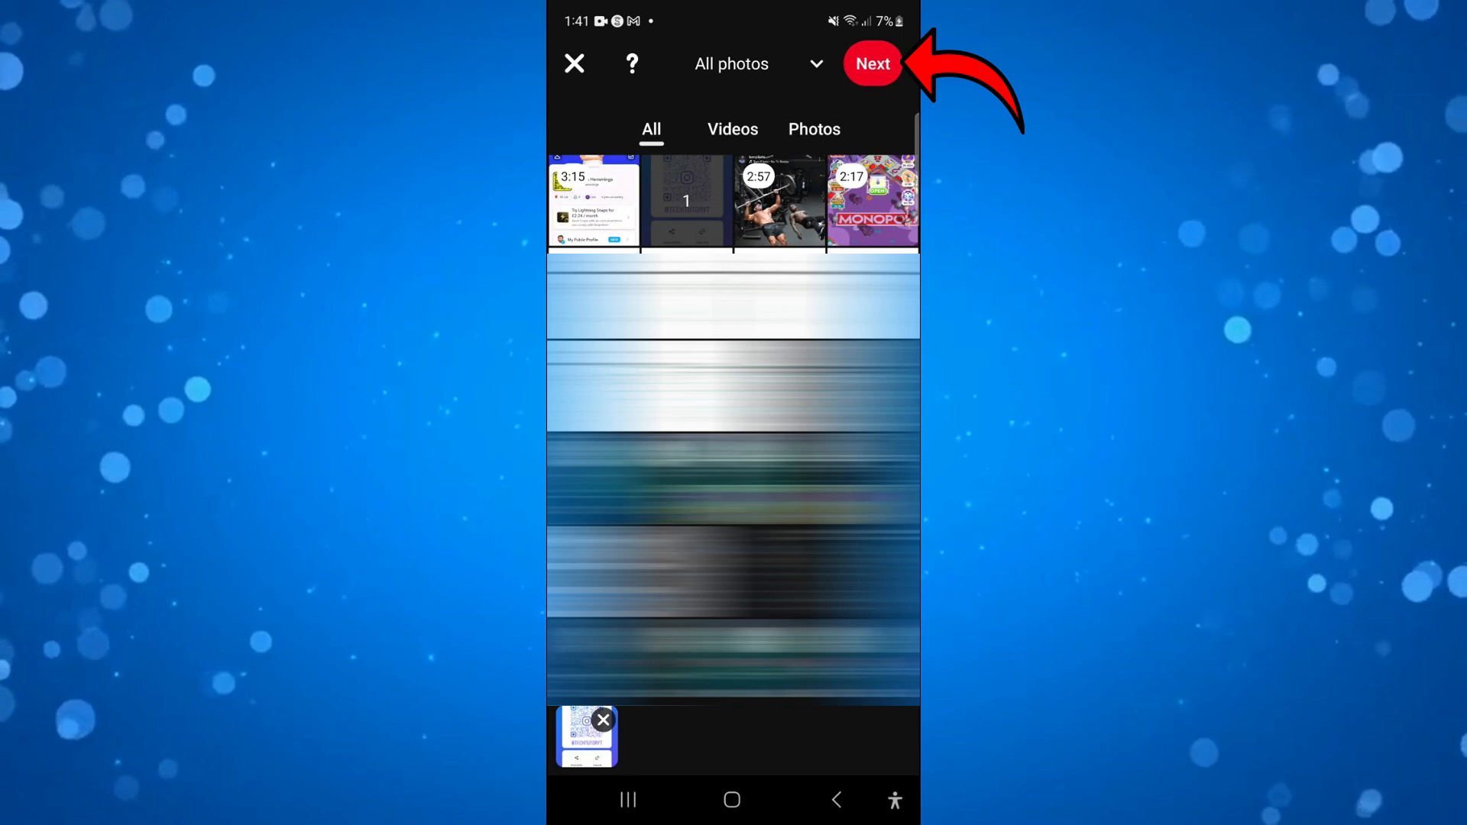
left_click(871, 63)
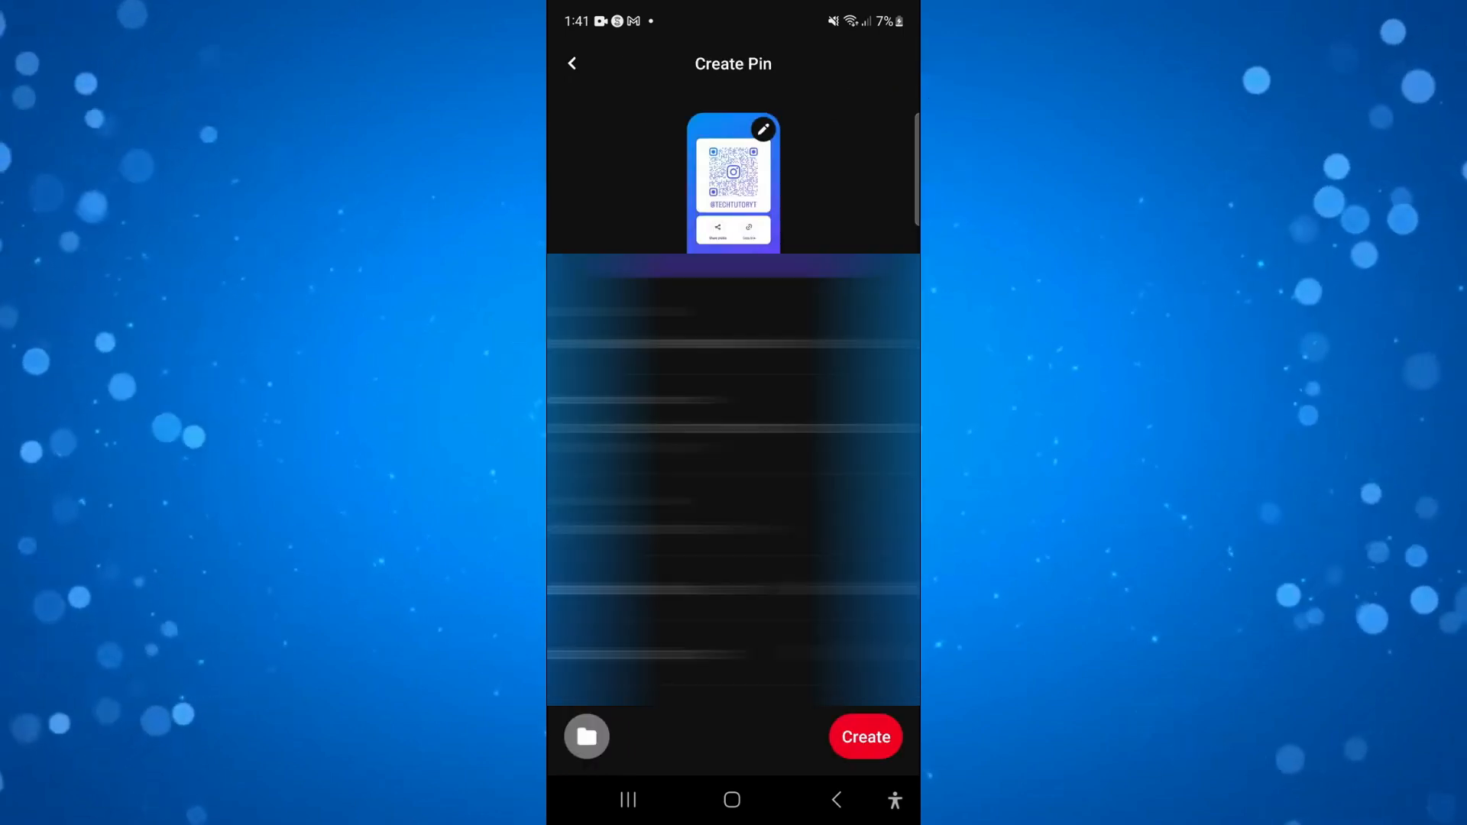
- Title the QR-code Pin 'test' and publish it
left_click(763, 129)
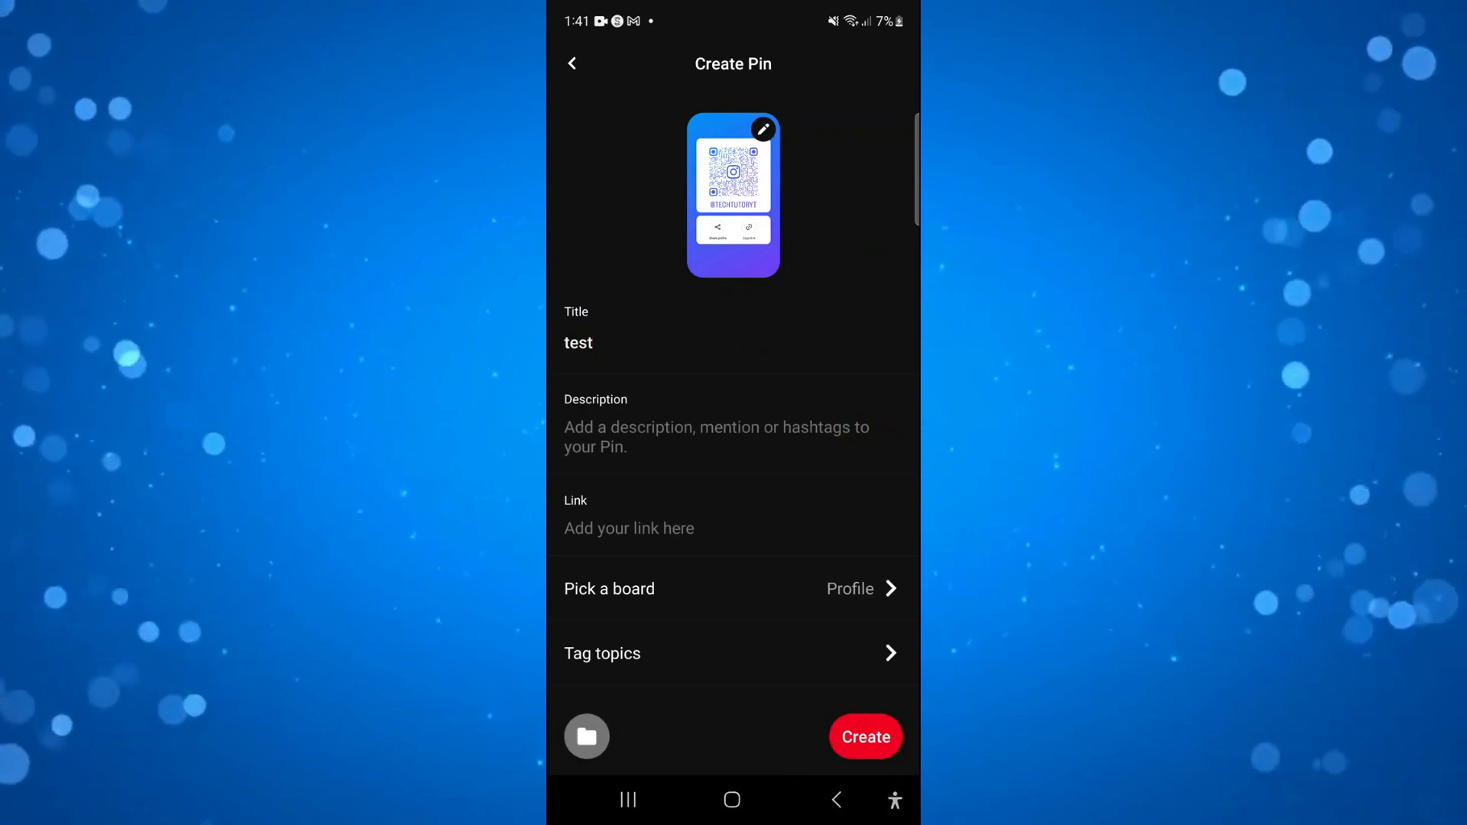
left_click(595, 342)
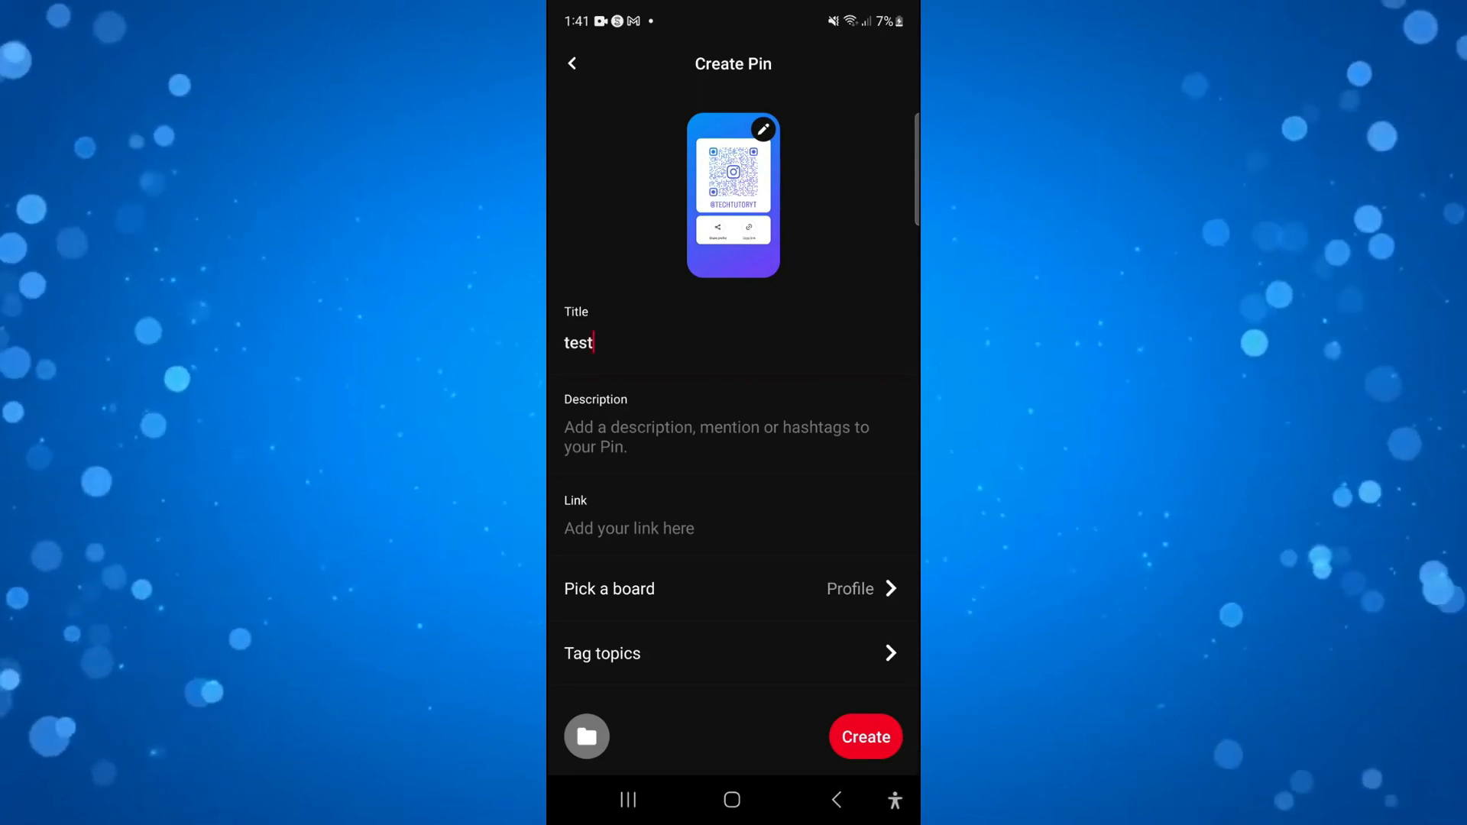
left_click(864, 736)
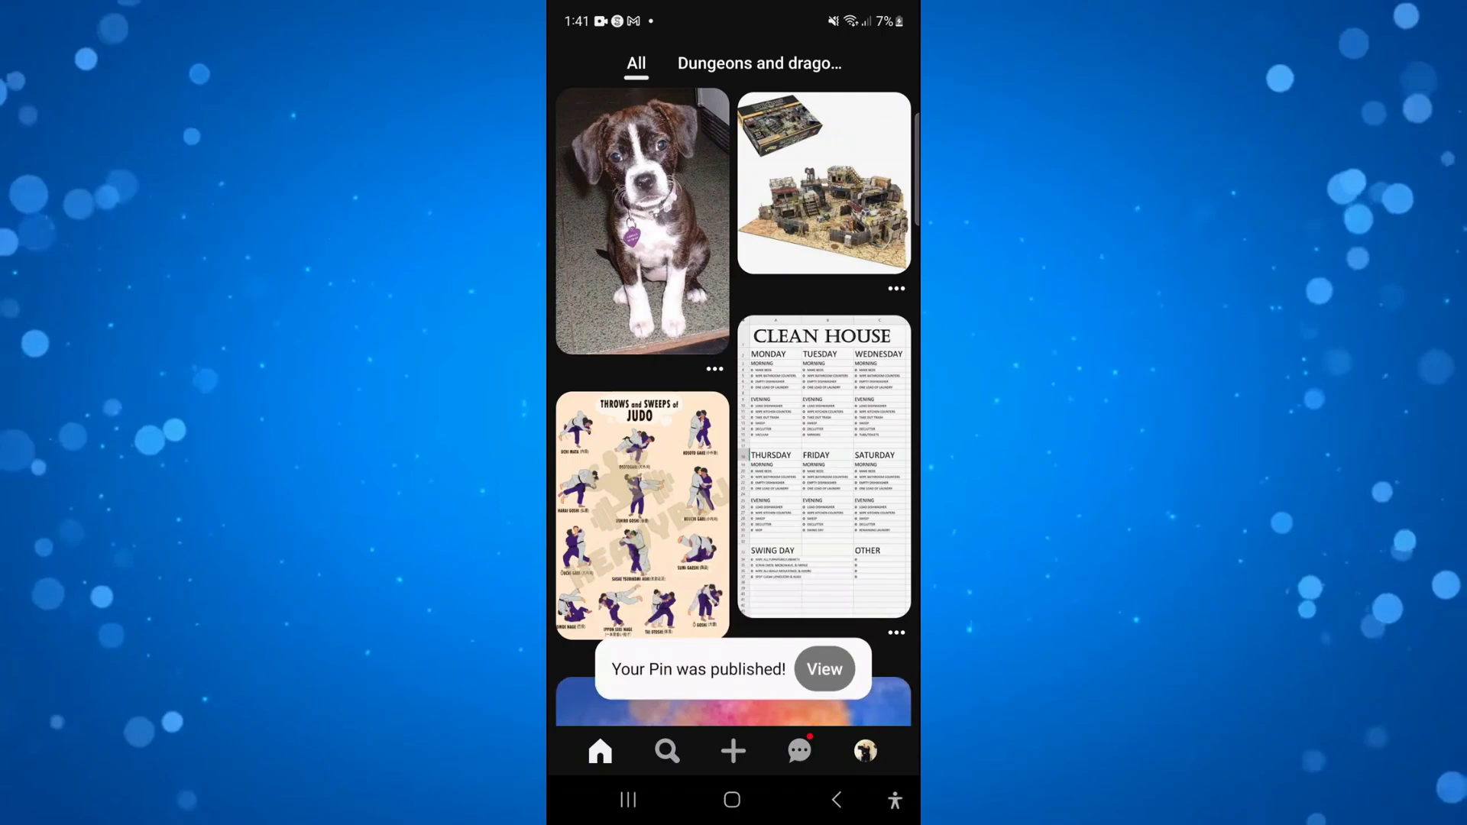